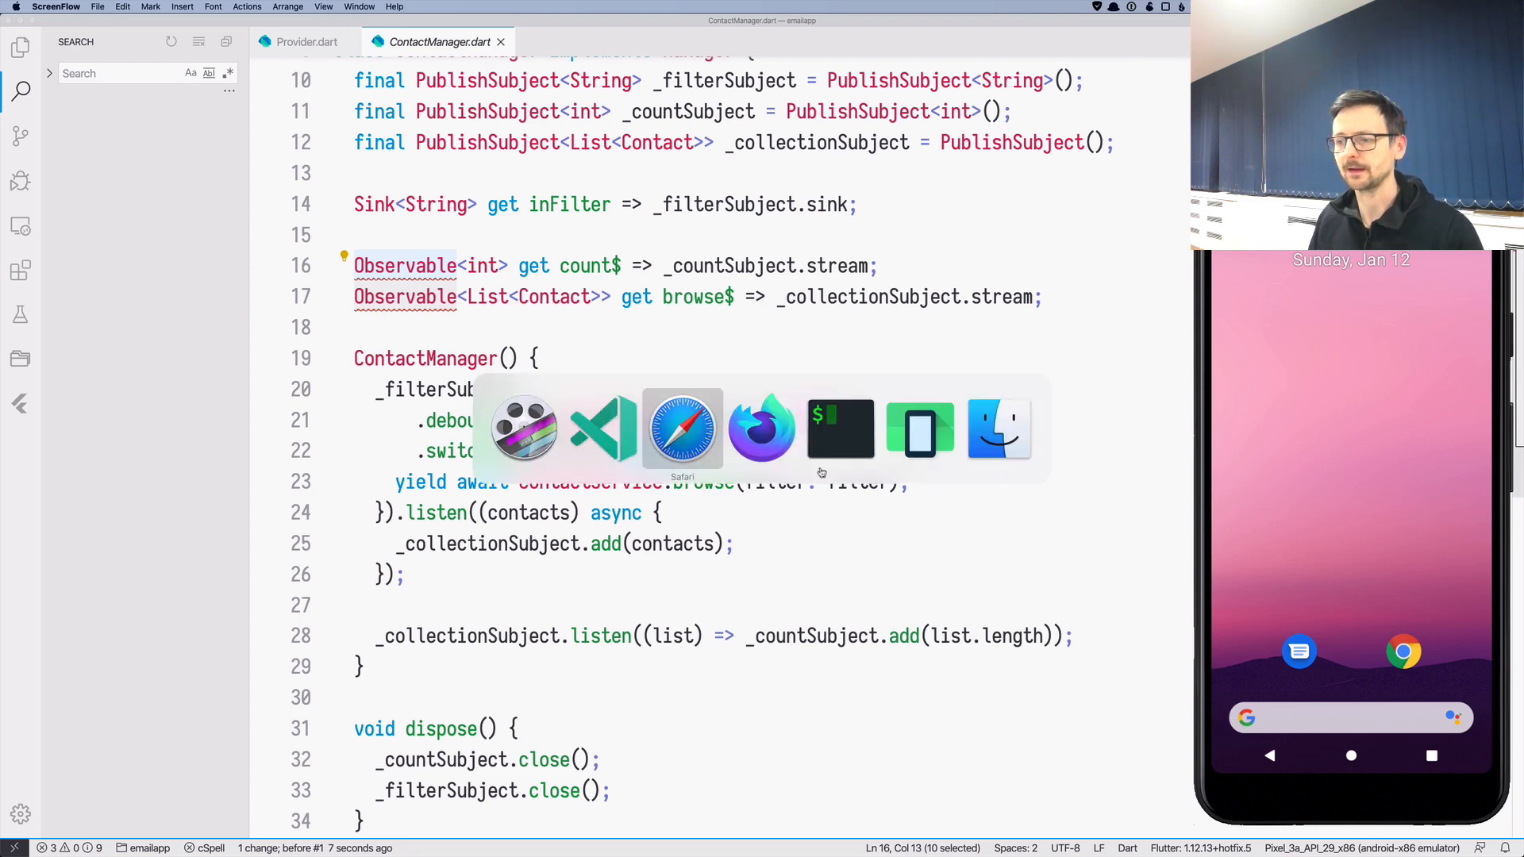
Step: Bring up the RxDart GitHub README and scroll to its 0.22-to-0.23 upgrade notes
click(682, 427)
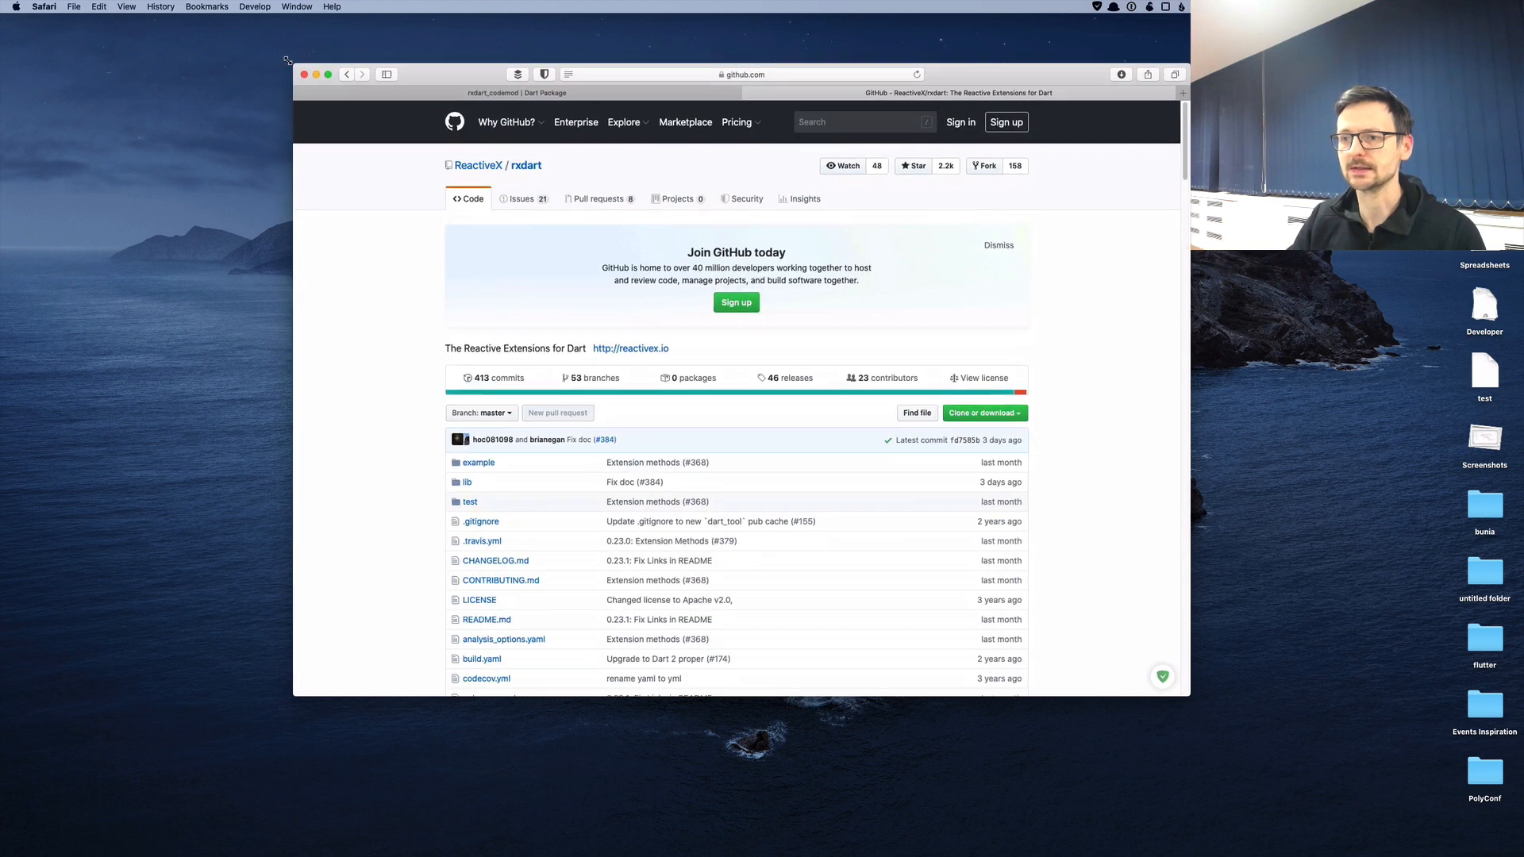
scroll(down, 3)
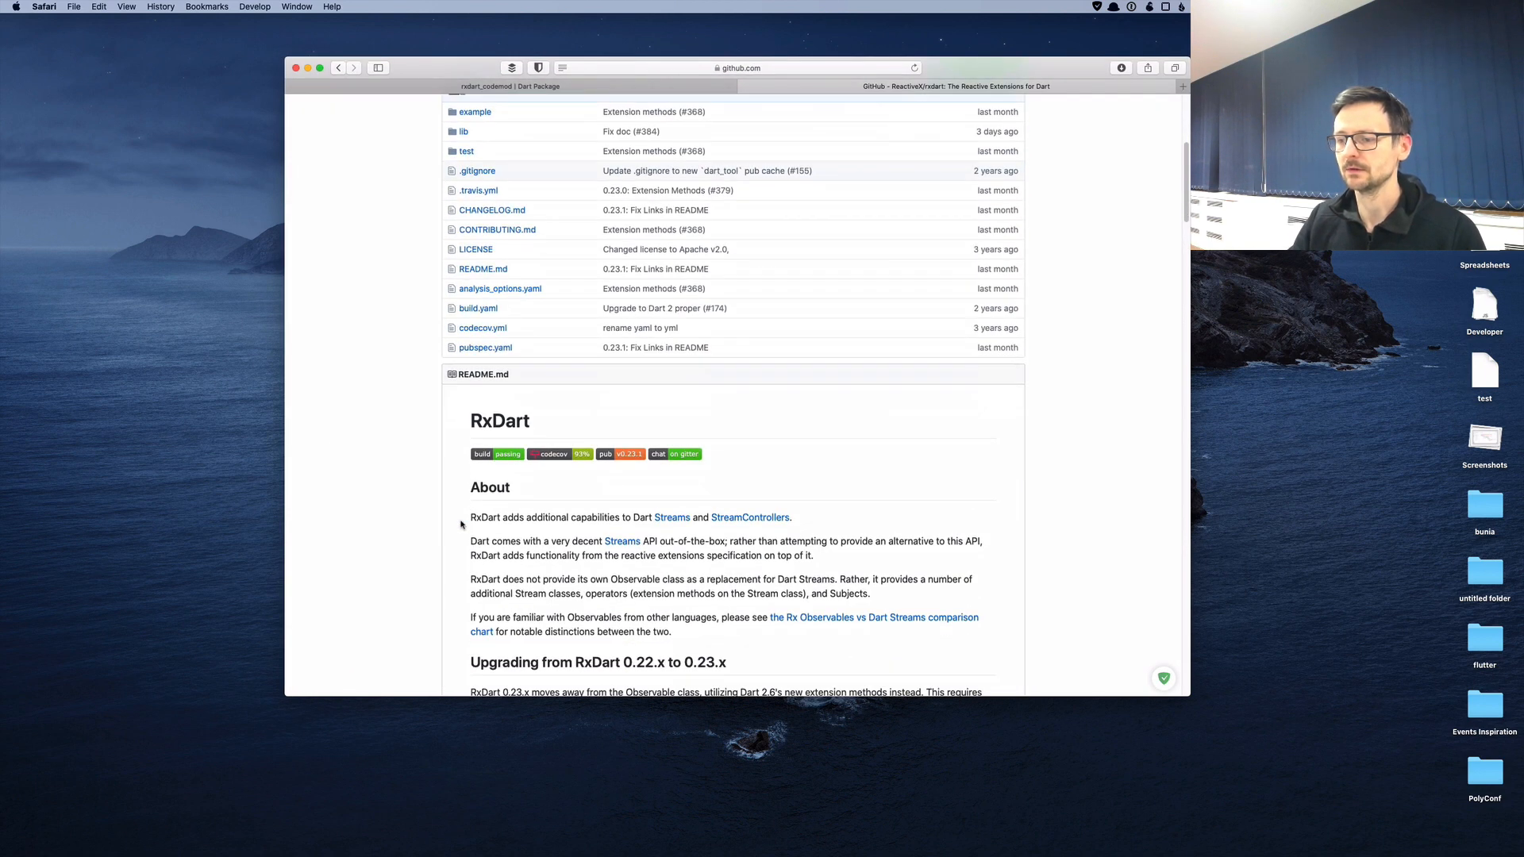
scroll(down, 3)
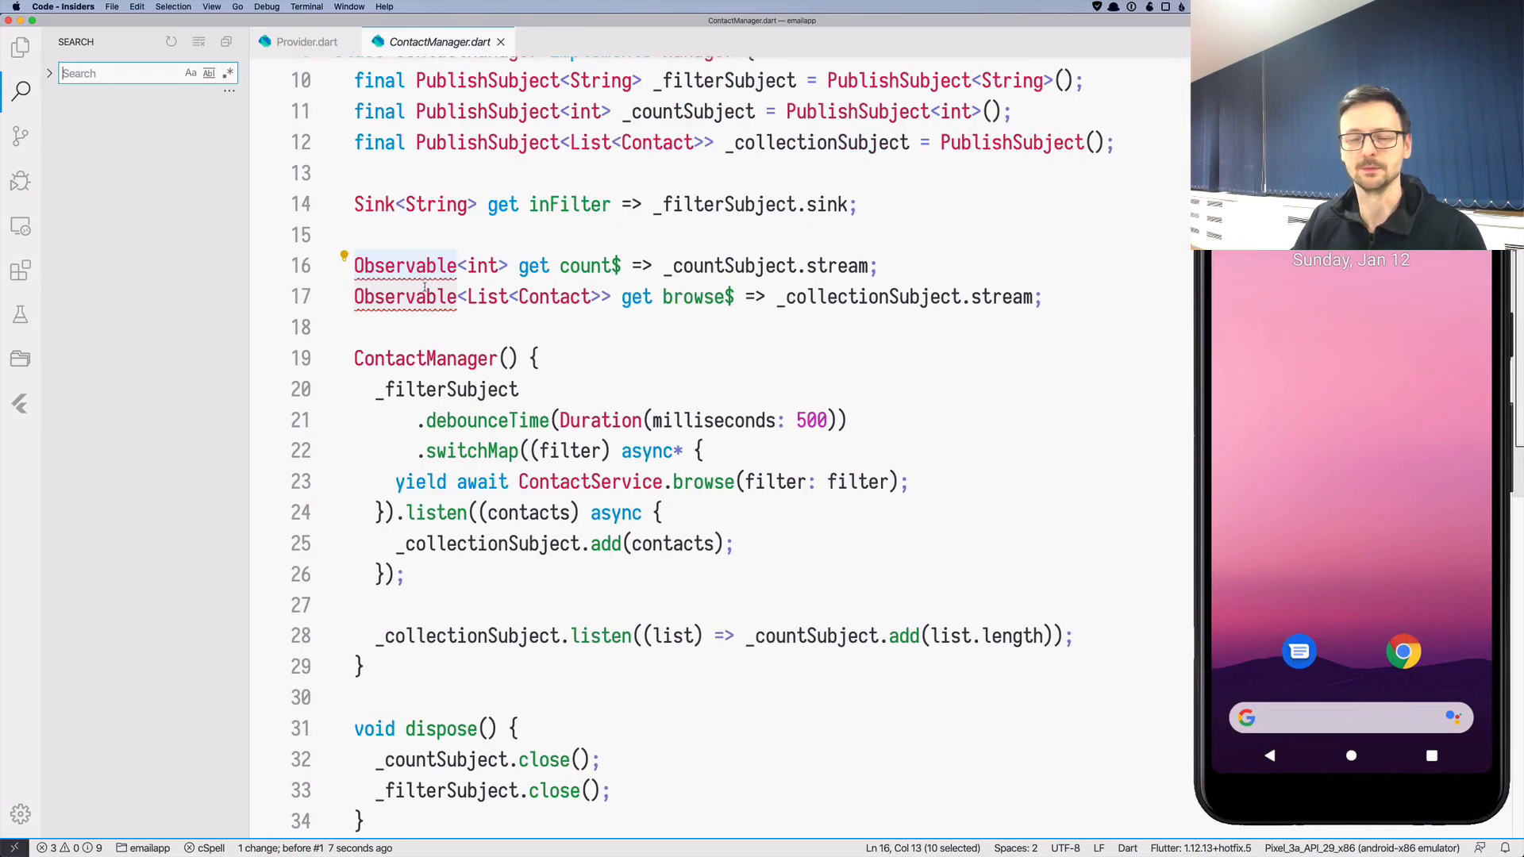
mouse_move(405, 265)
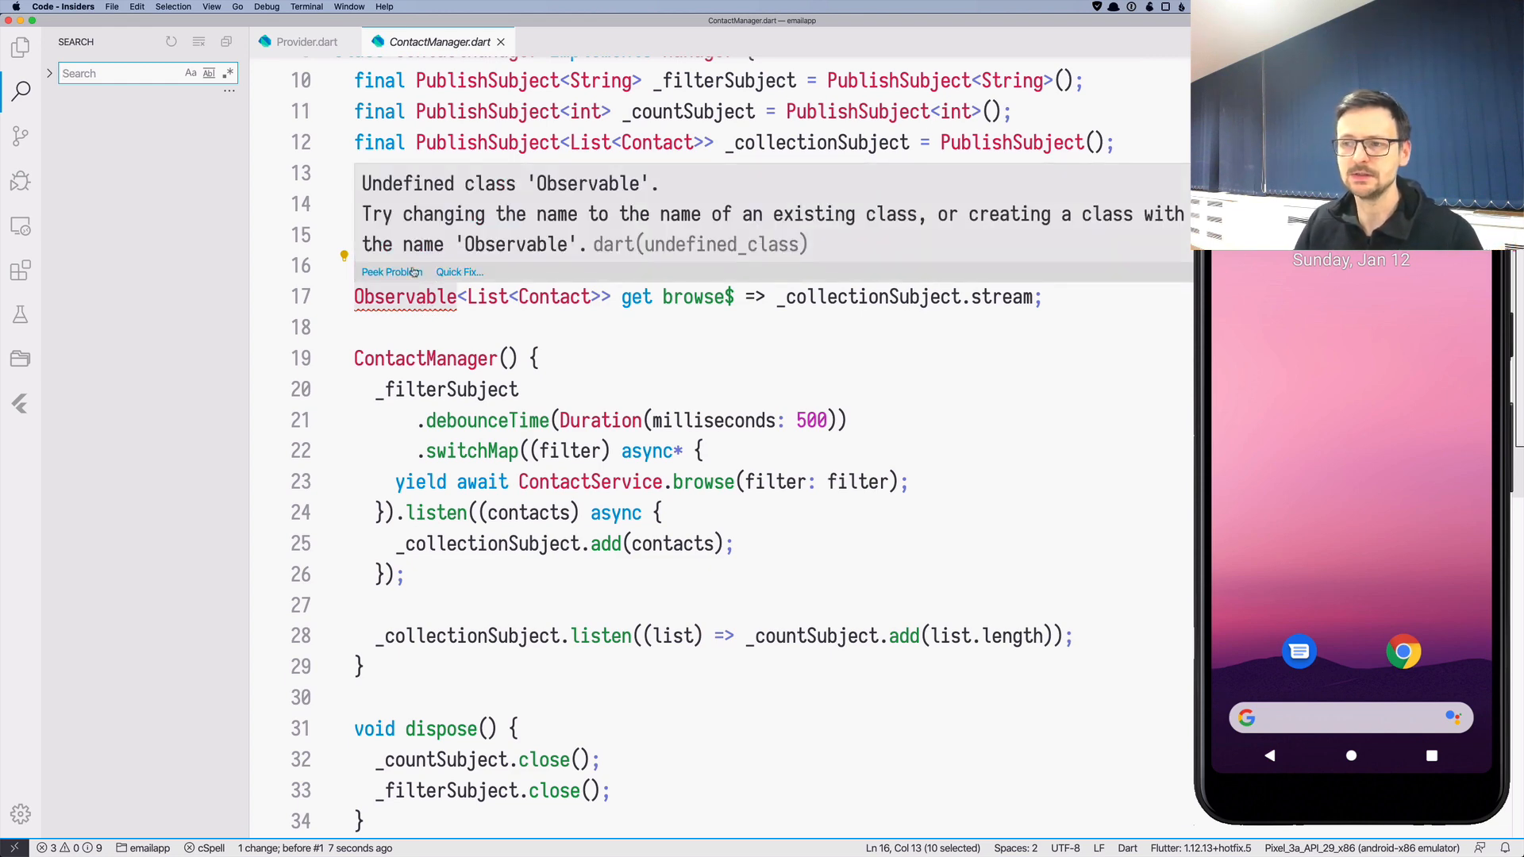
mouse_move(389, 272)
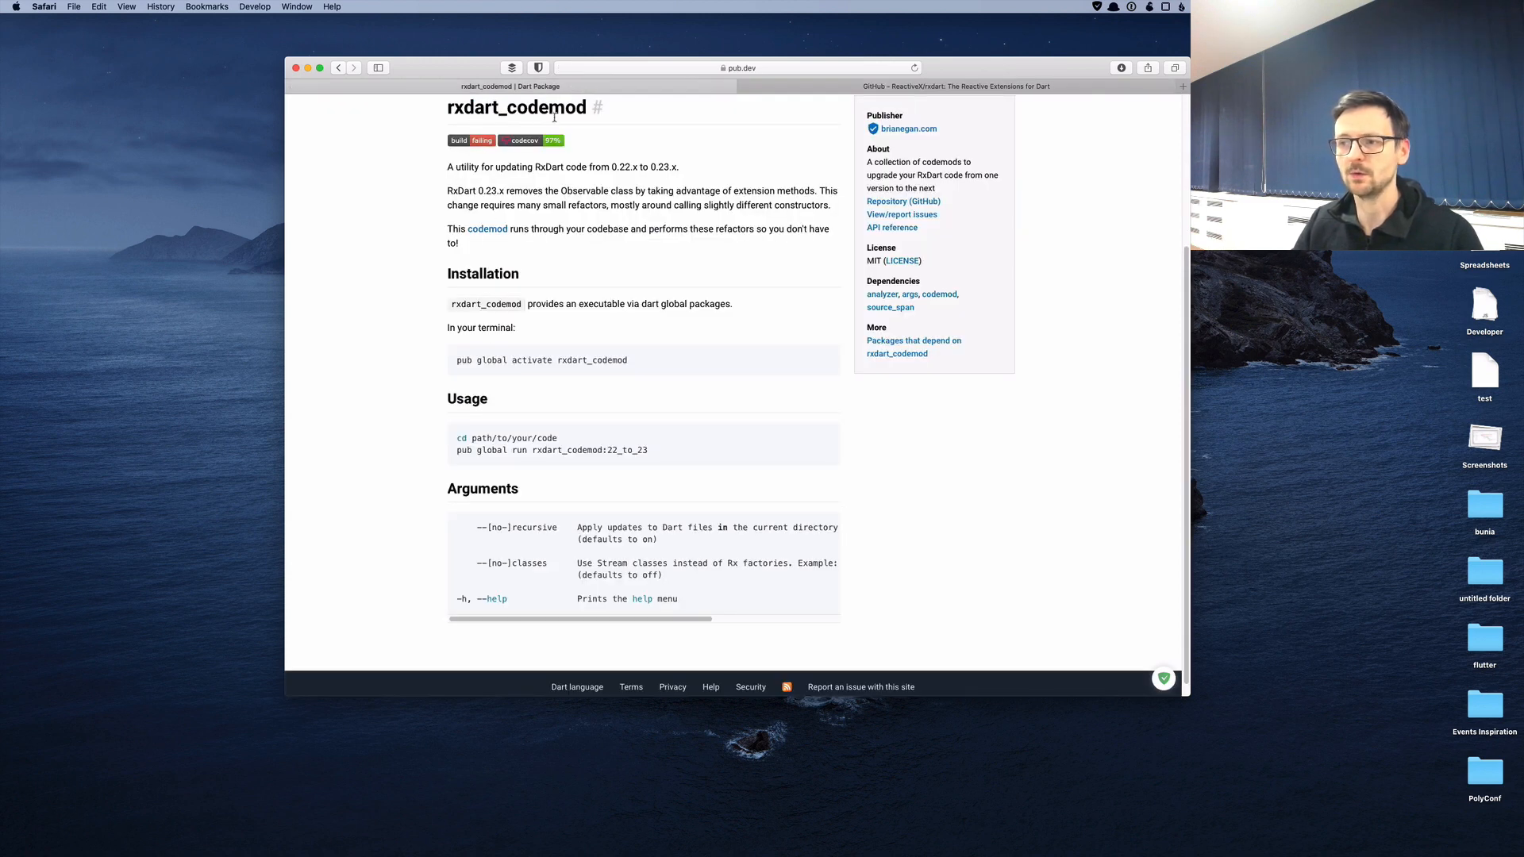
Step: Select the rxdart_codemod usage command text on its pub.dev page for copying
triple_click(545, 360)
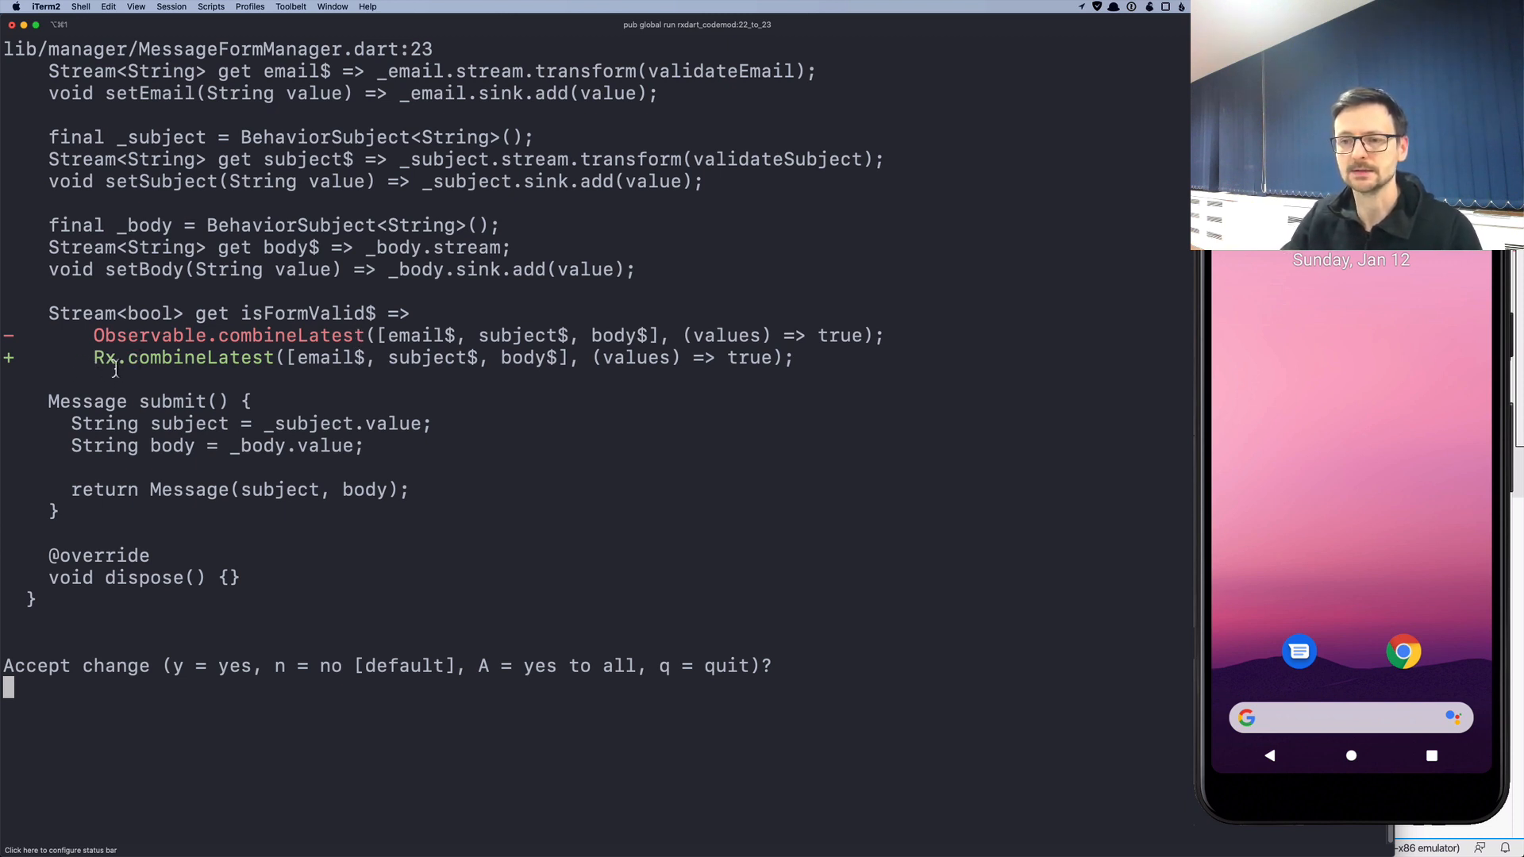
Step: Answer 'y' to accept the codemod's Rx.combineLatest change in MessageFormManager.dart
text(y)
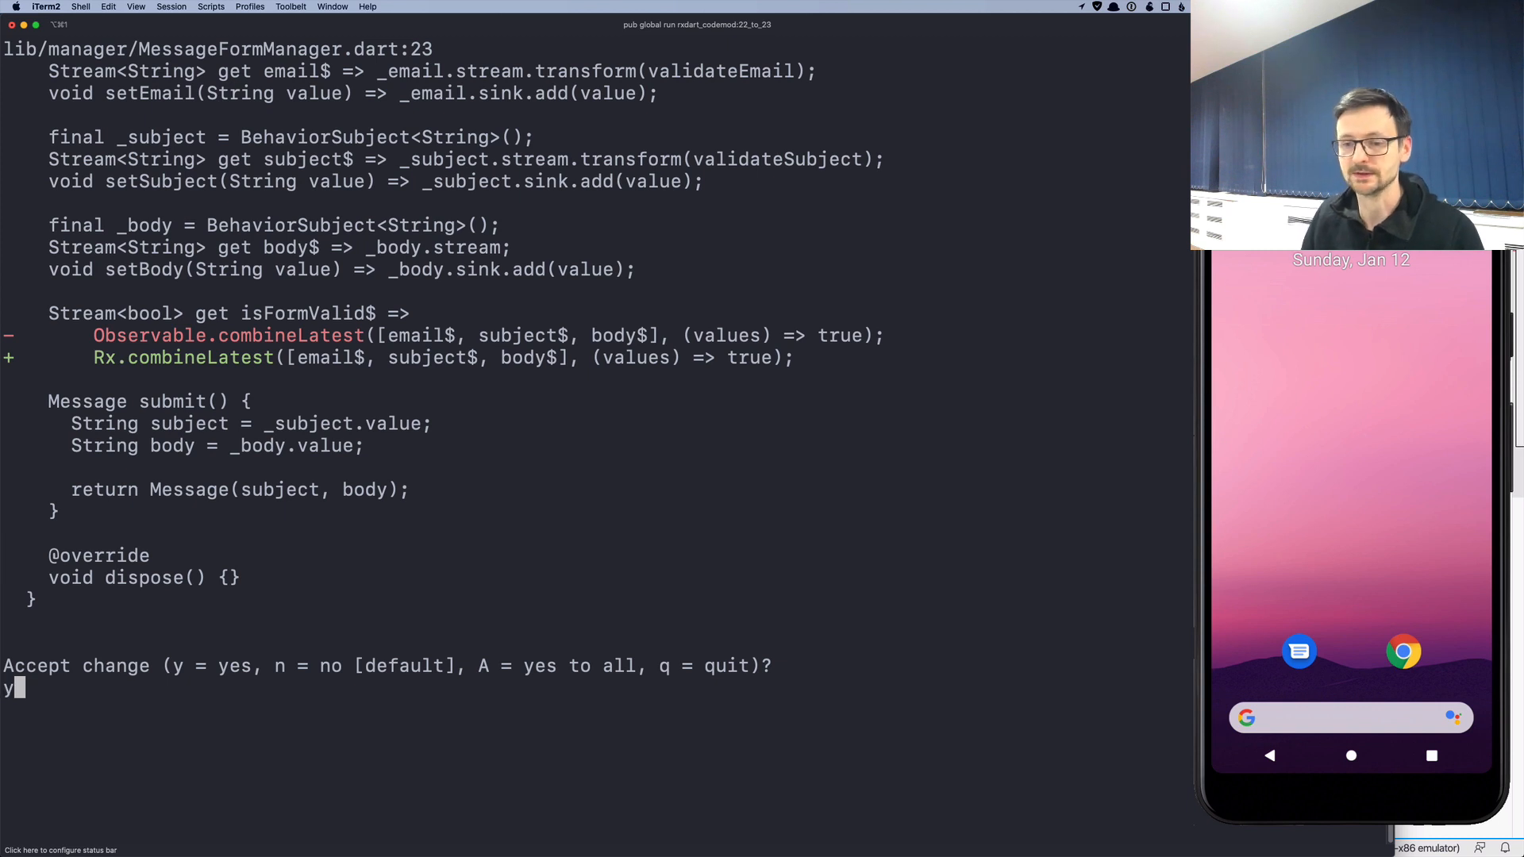
key(Return)
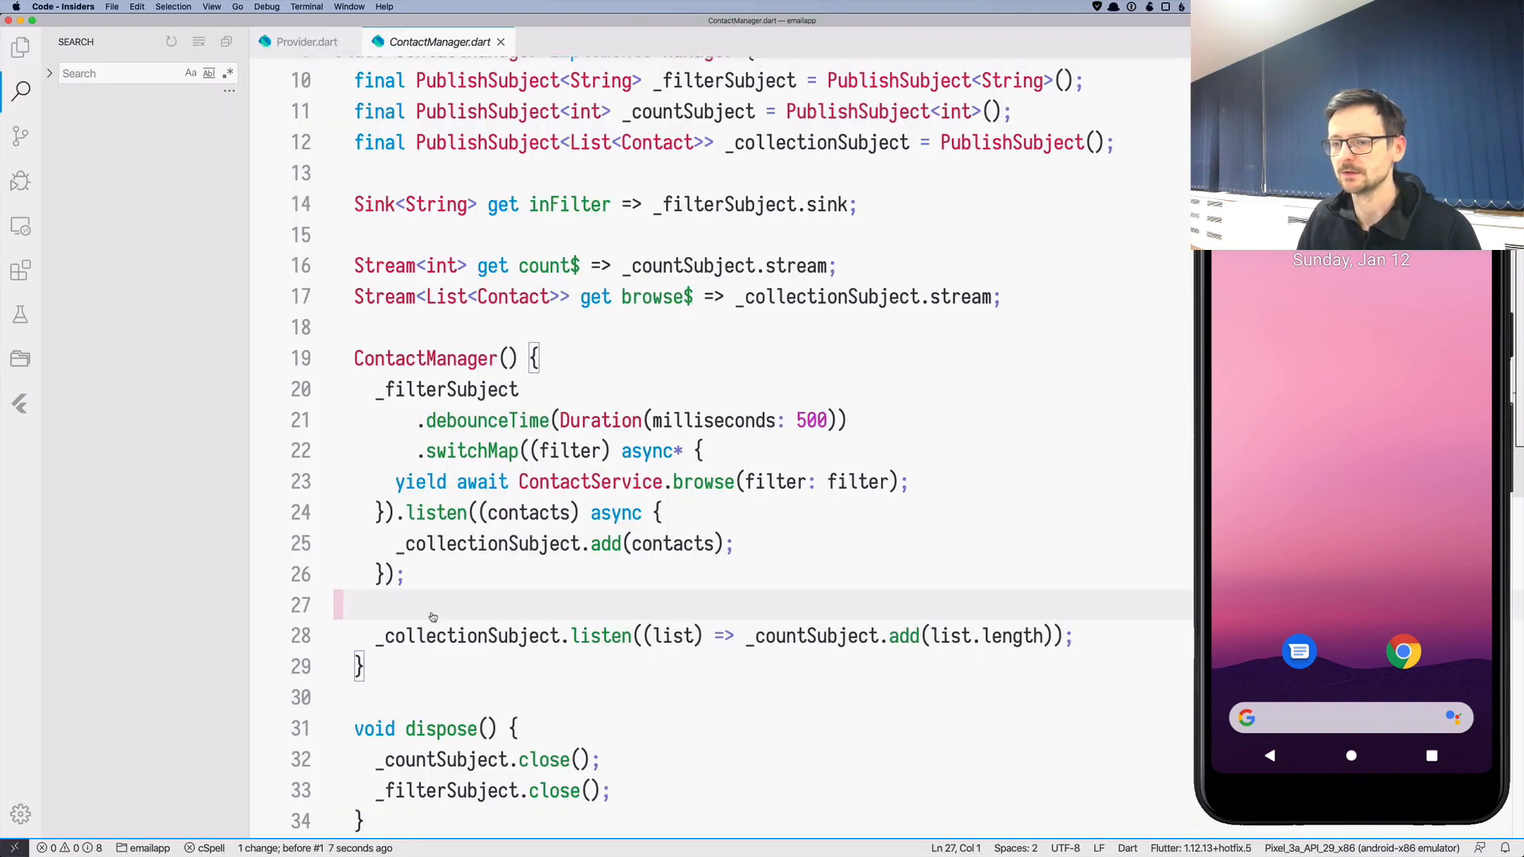
Step: Focus the Stream-typed ContactManager.dart and start a project-wide text search
click(289, 489)
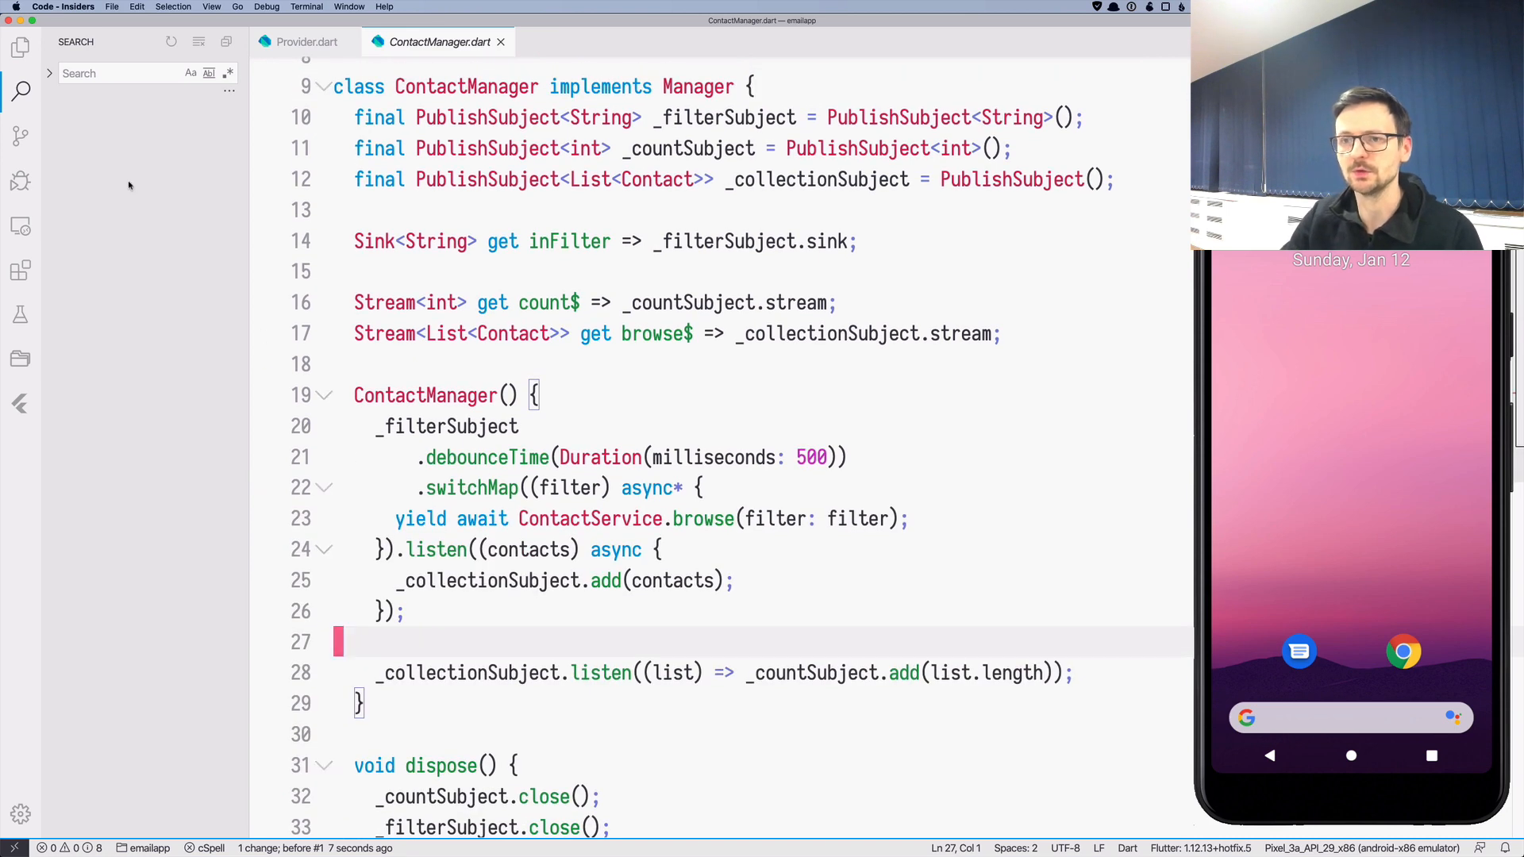
click(123, 73)
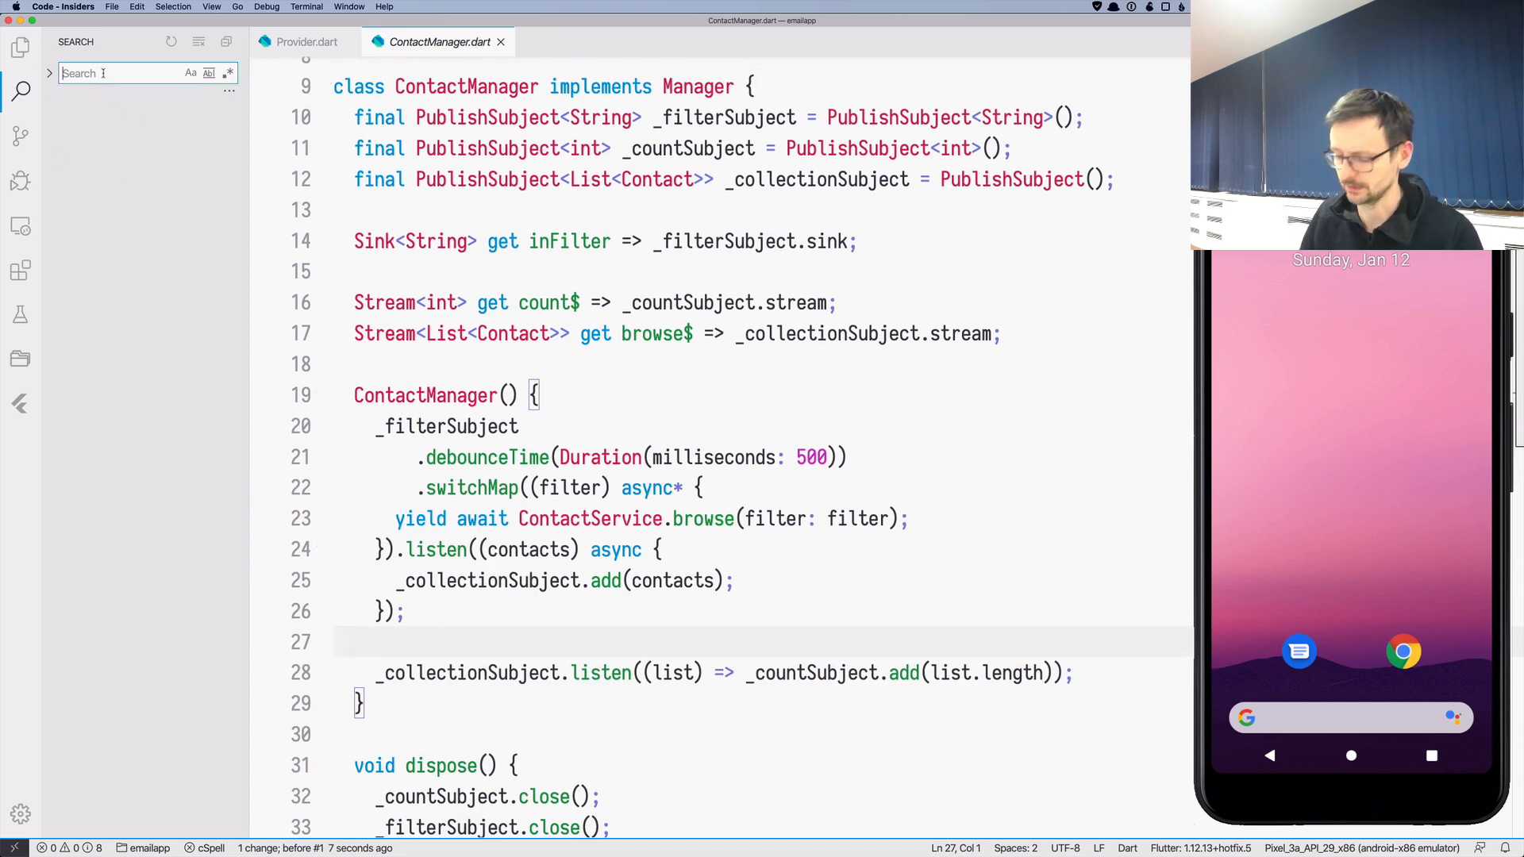
Step: Find 'compile' and change build.gradle's compileSdkVersion from 27 to 28
text(compile)
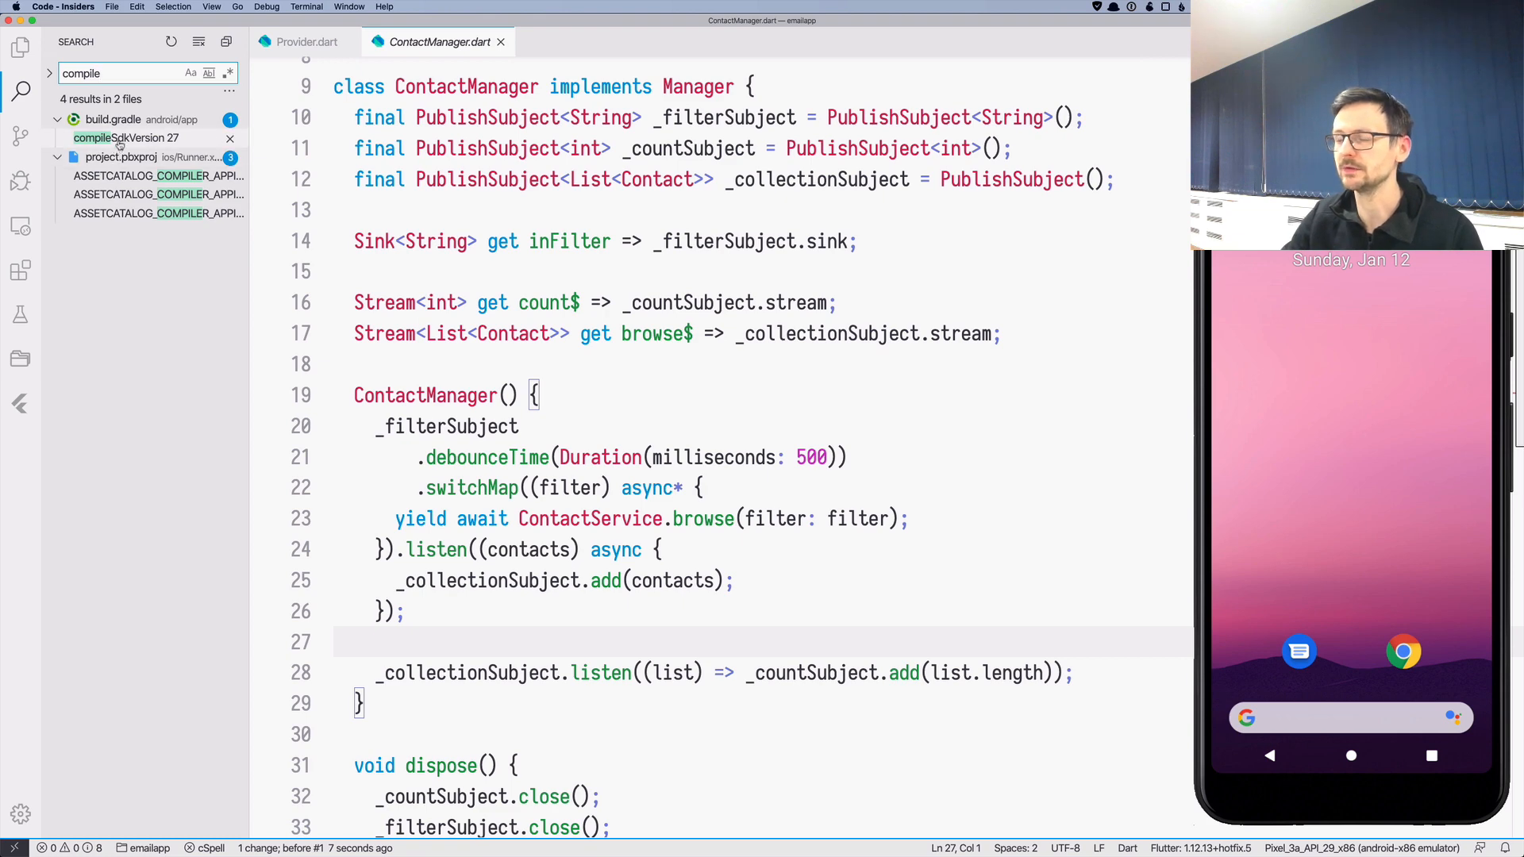
click(124, 137)
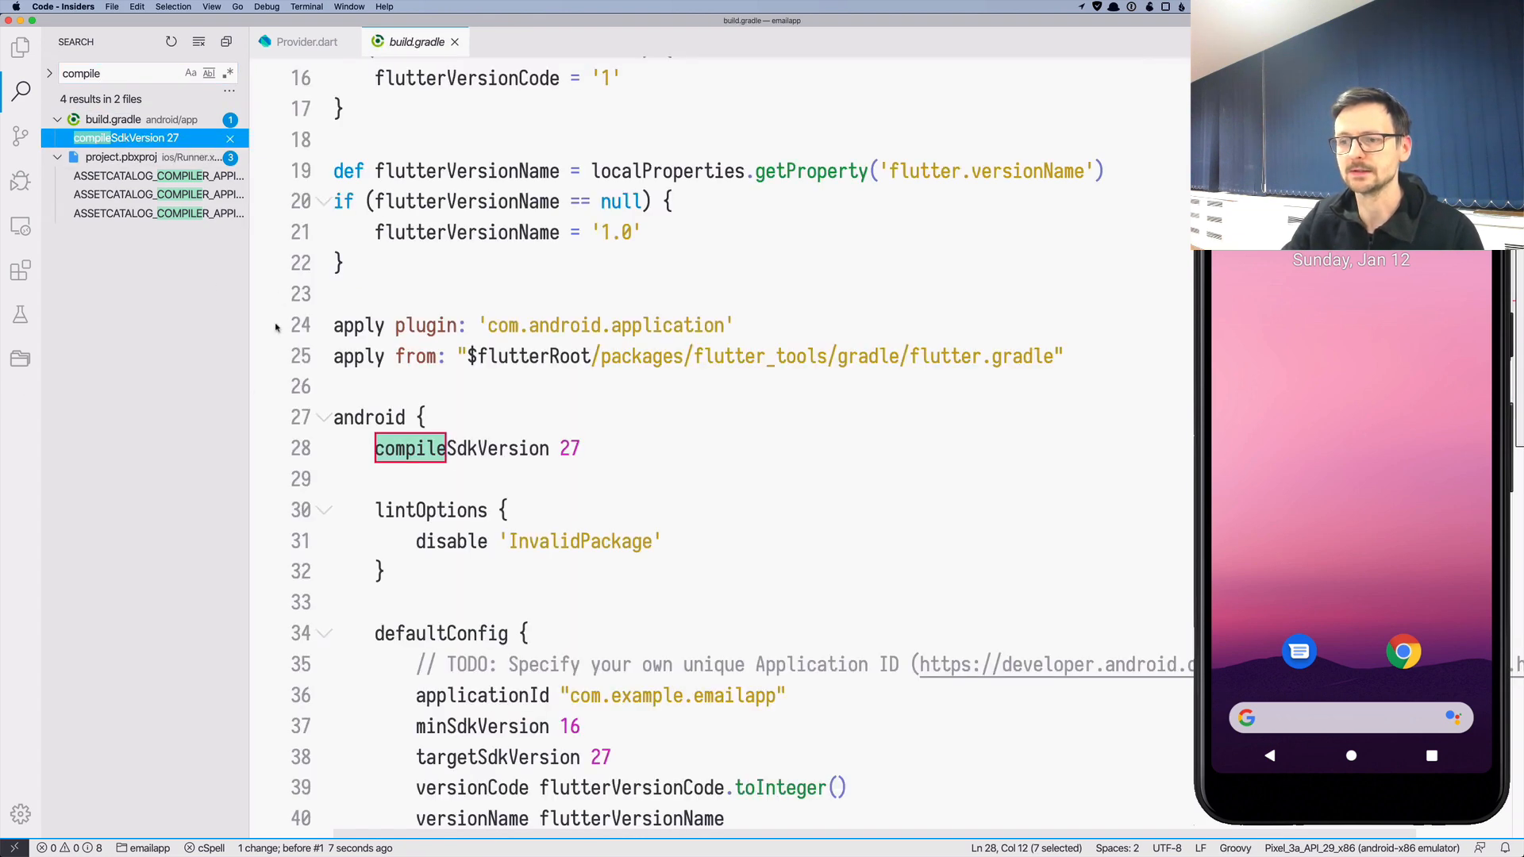
click(575, 447)
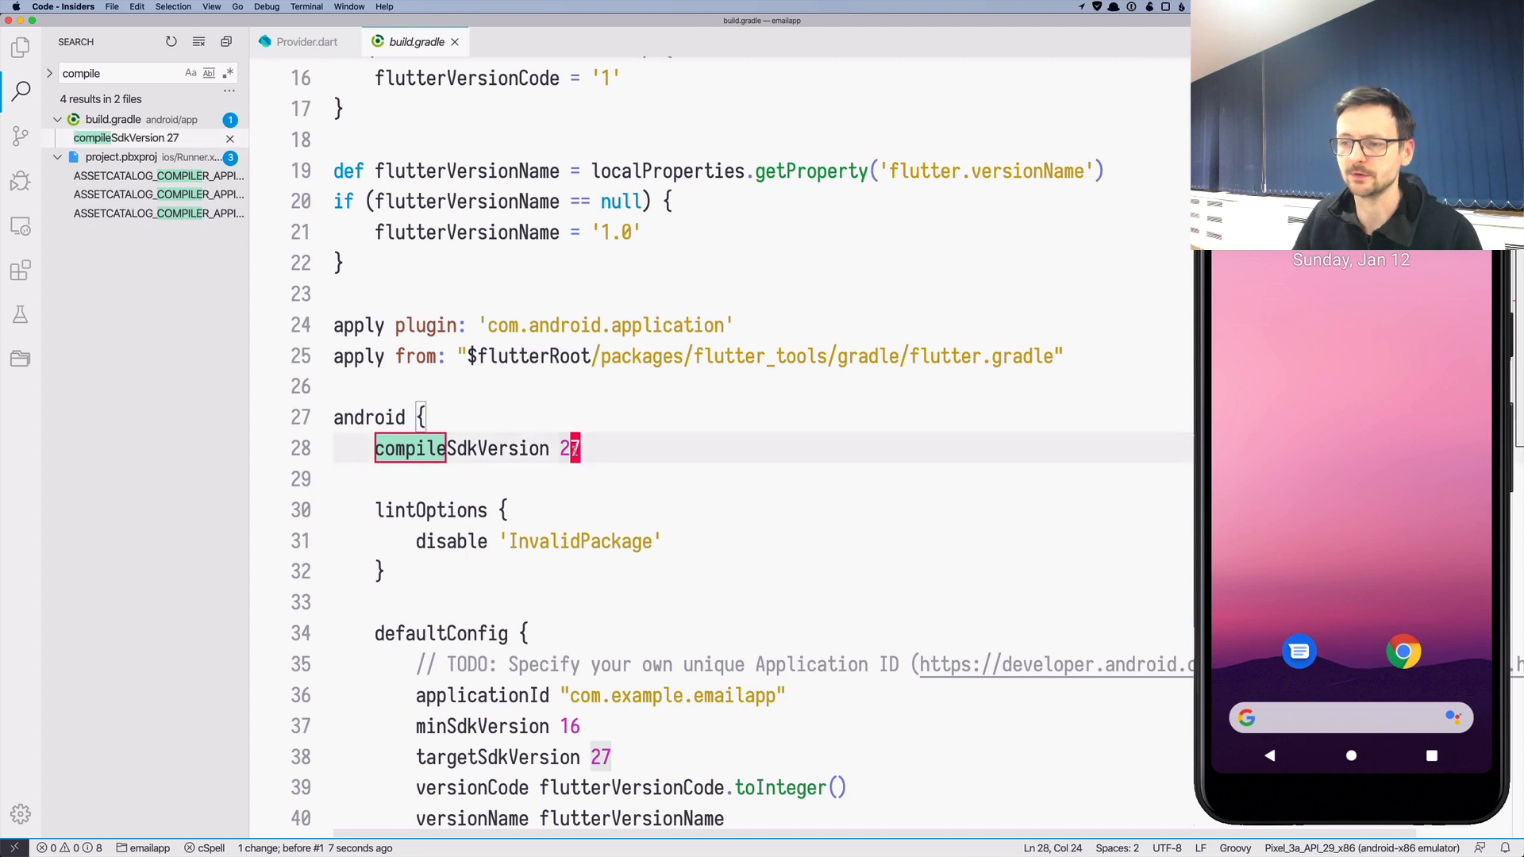
text(8)
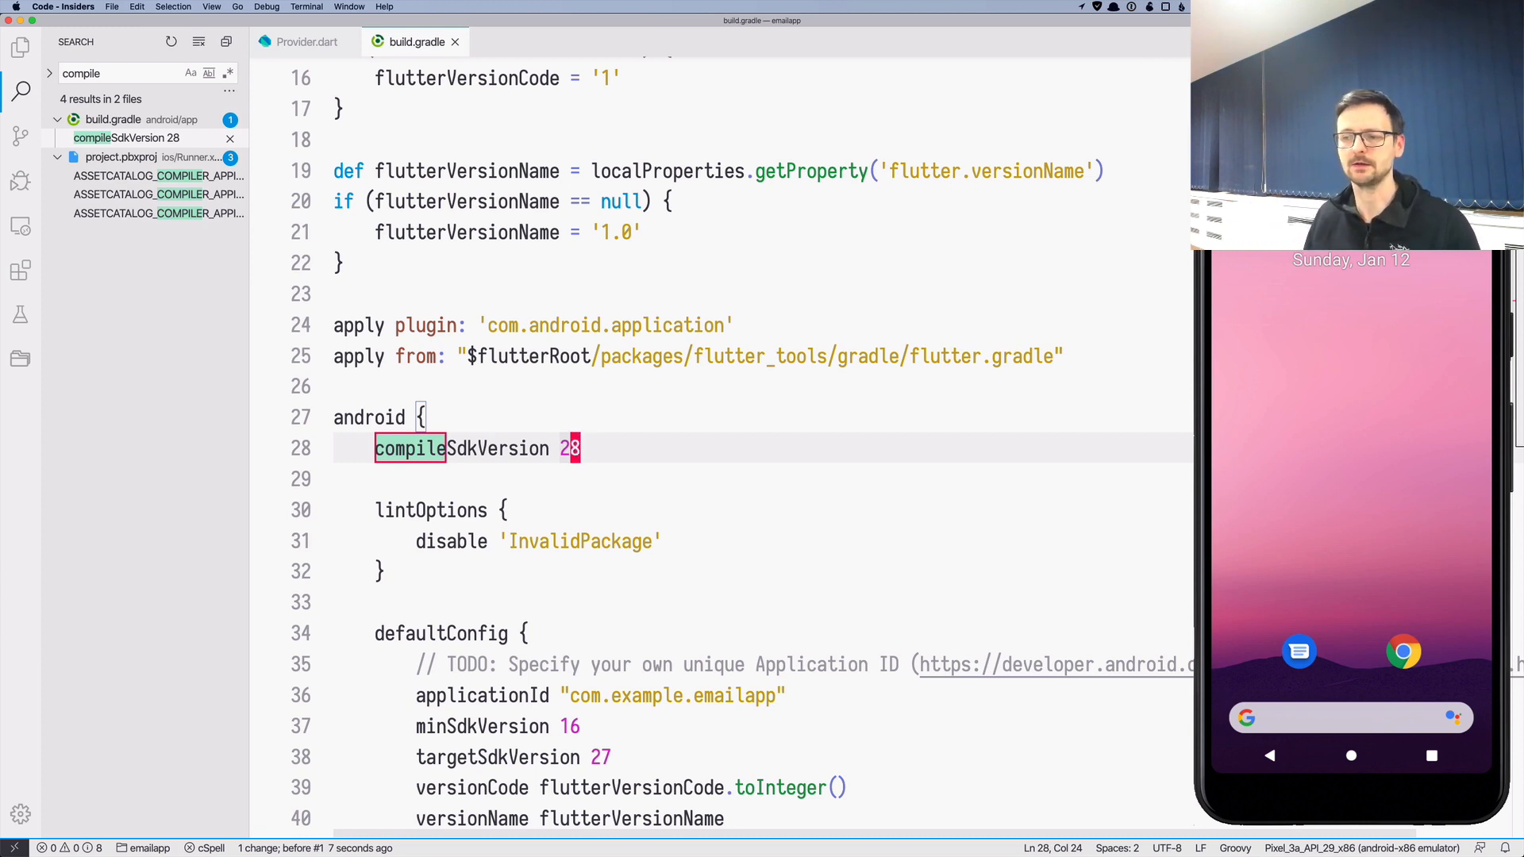
click(578, 542)
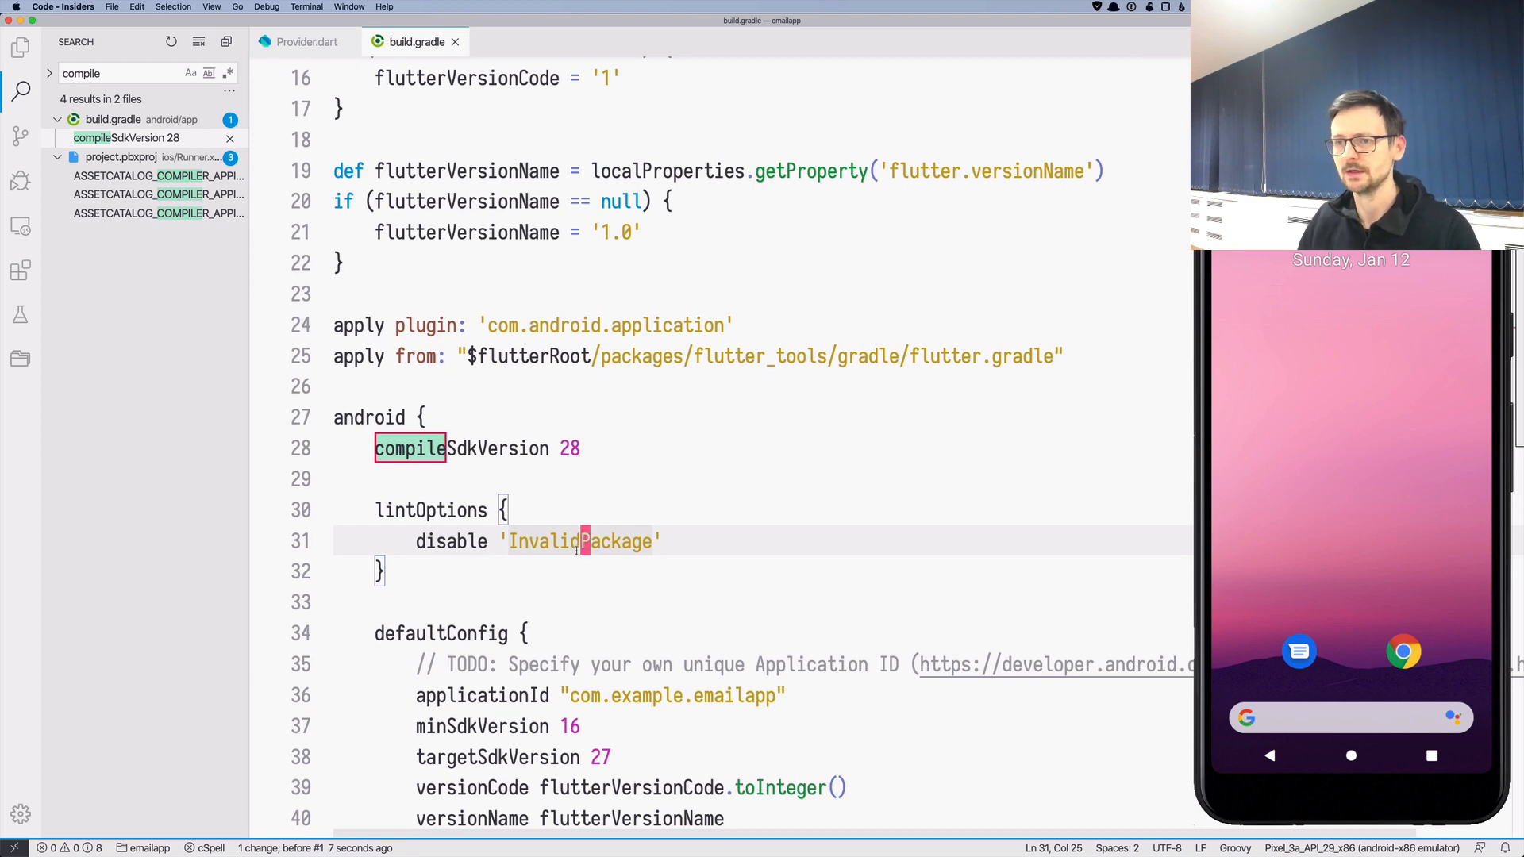
click(21, 181)
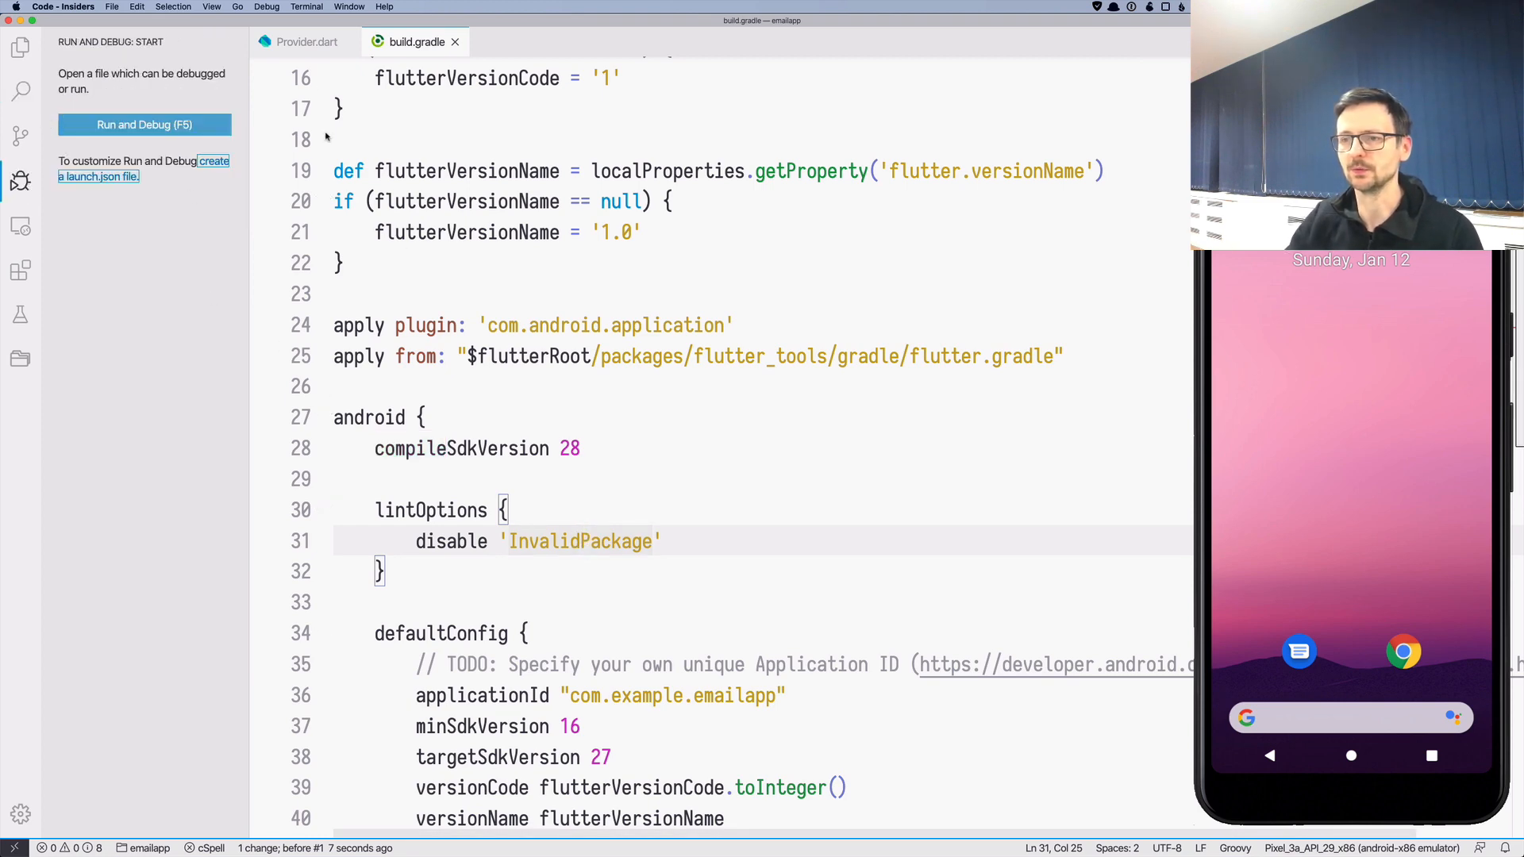
Step: Rewrite Provider.dart's of() to use dependOnInheritedWidgetOfExactType<Provider>() and bring up main.dart
click(304, 41)
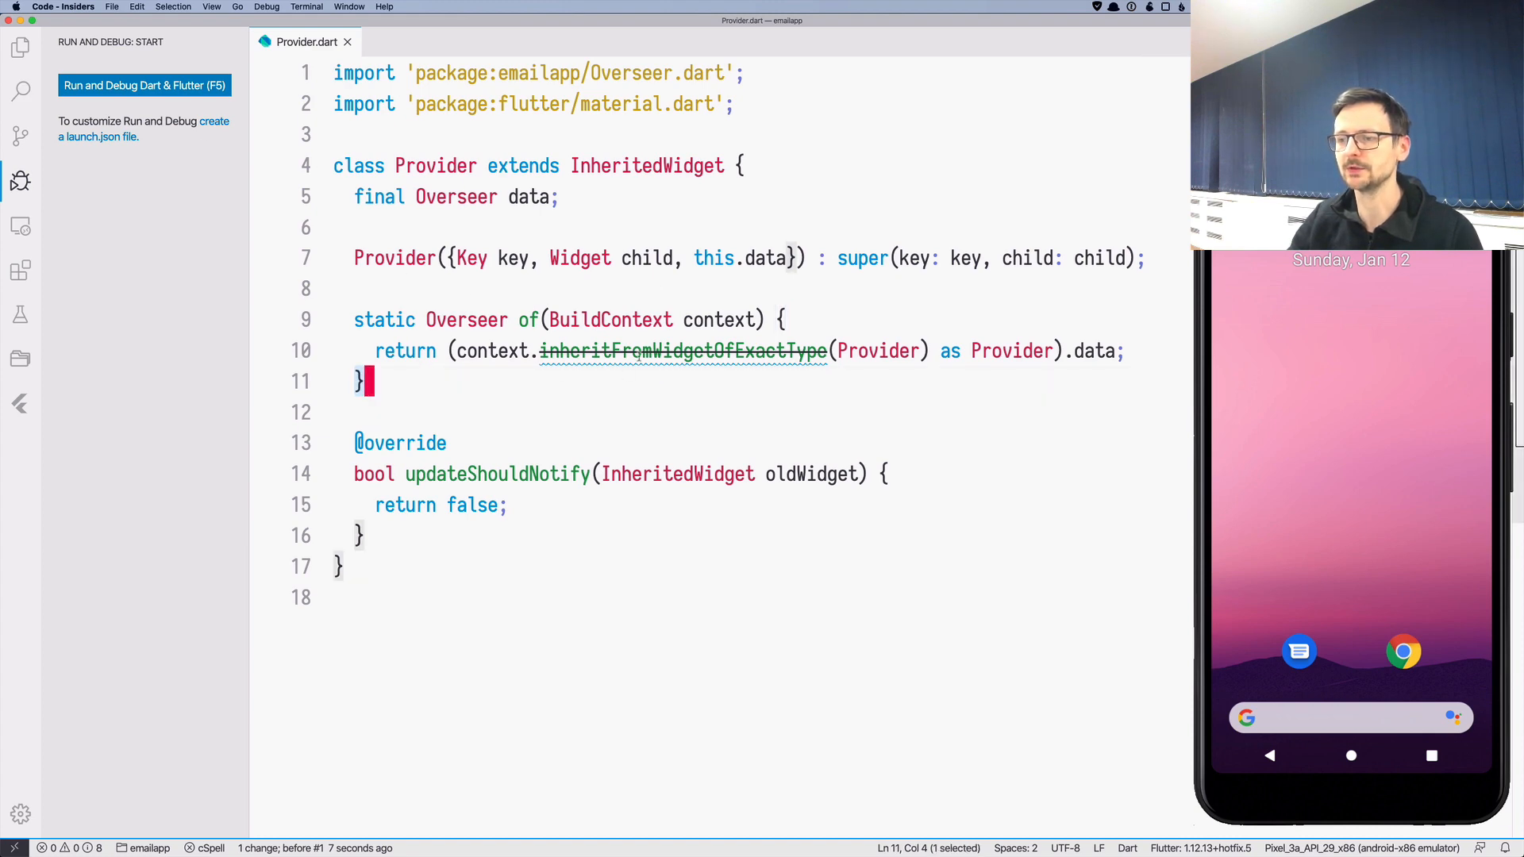
mouse_move(680, 351)
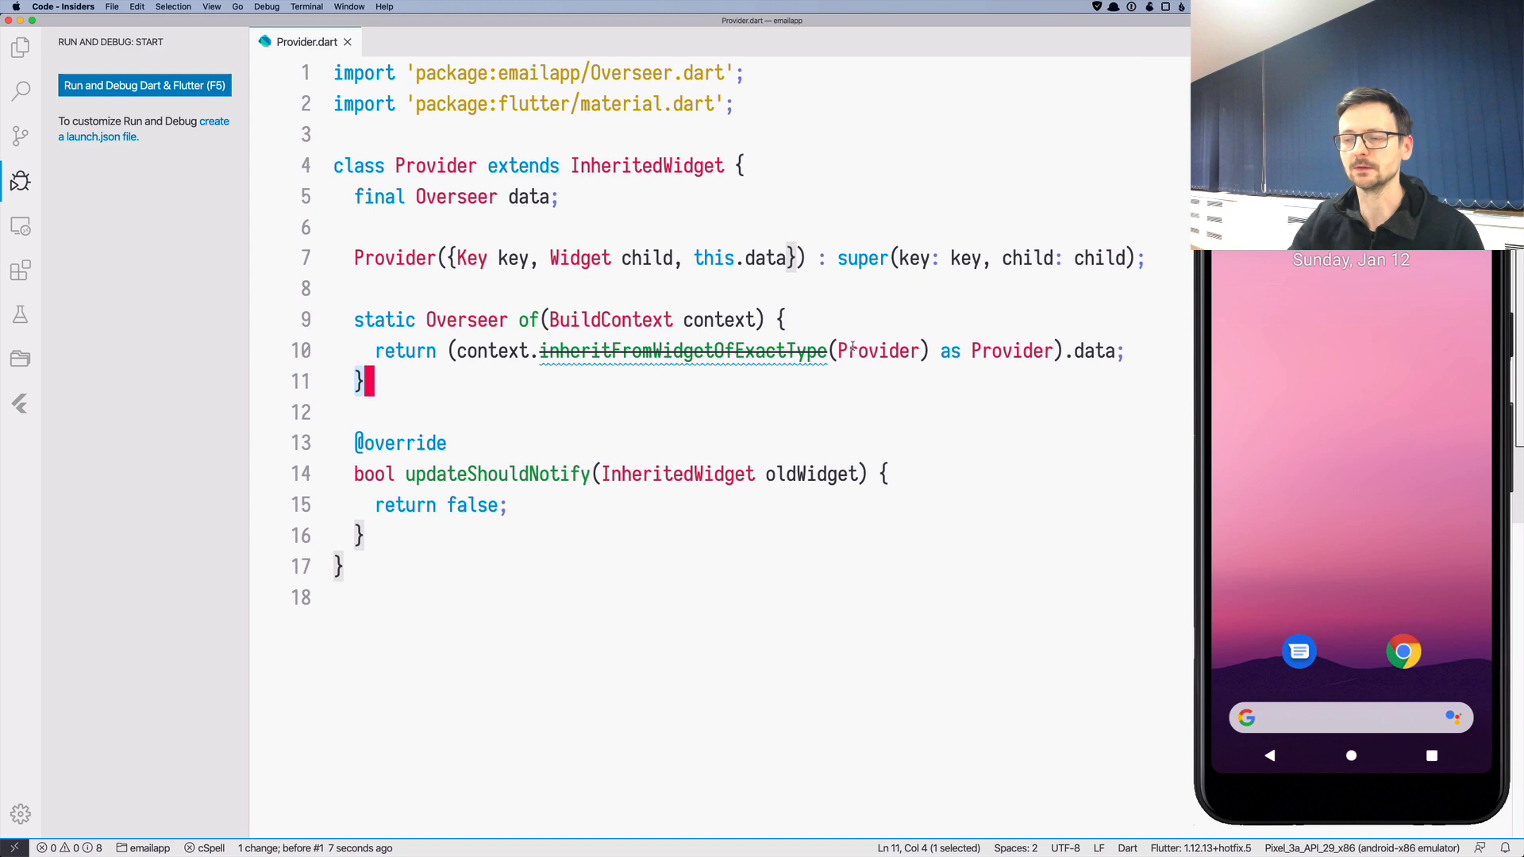
mouse_move(682, 351)
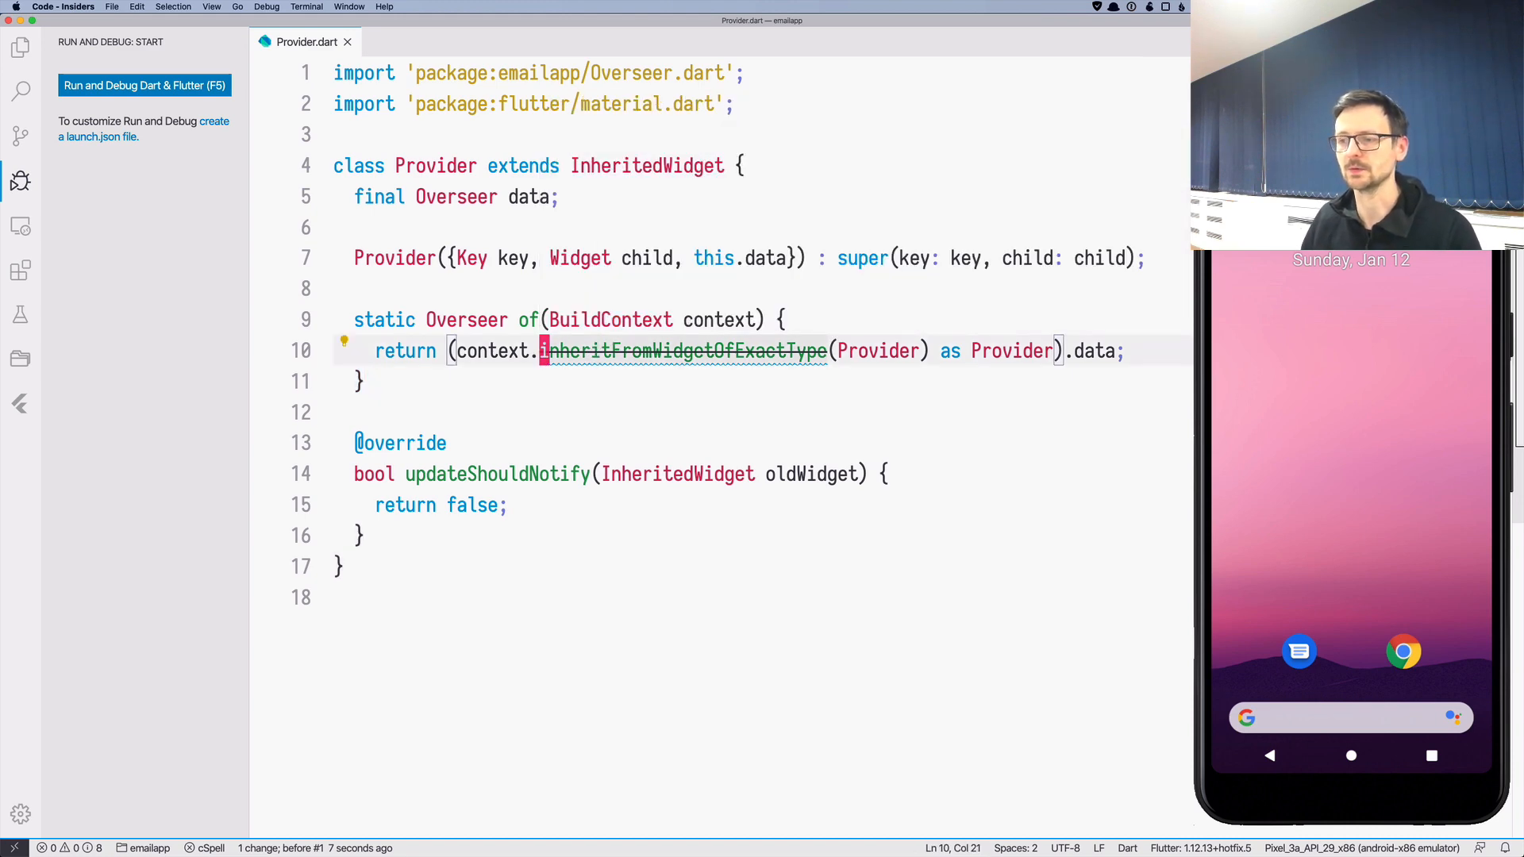
mouse_move(685, 351)
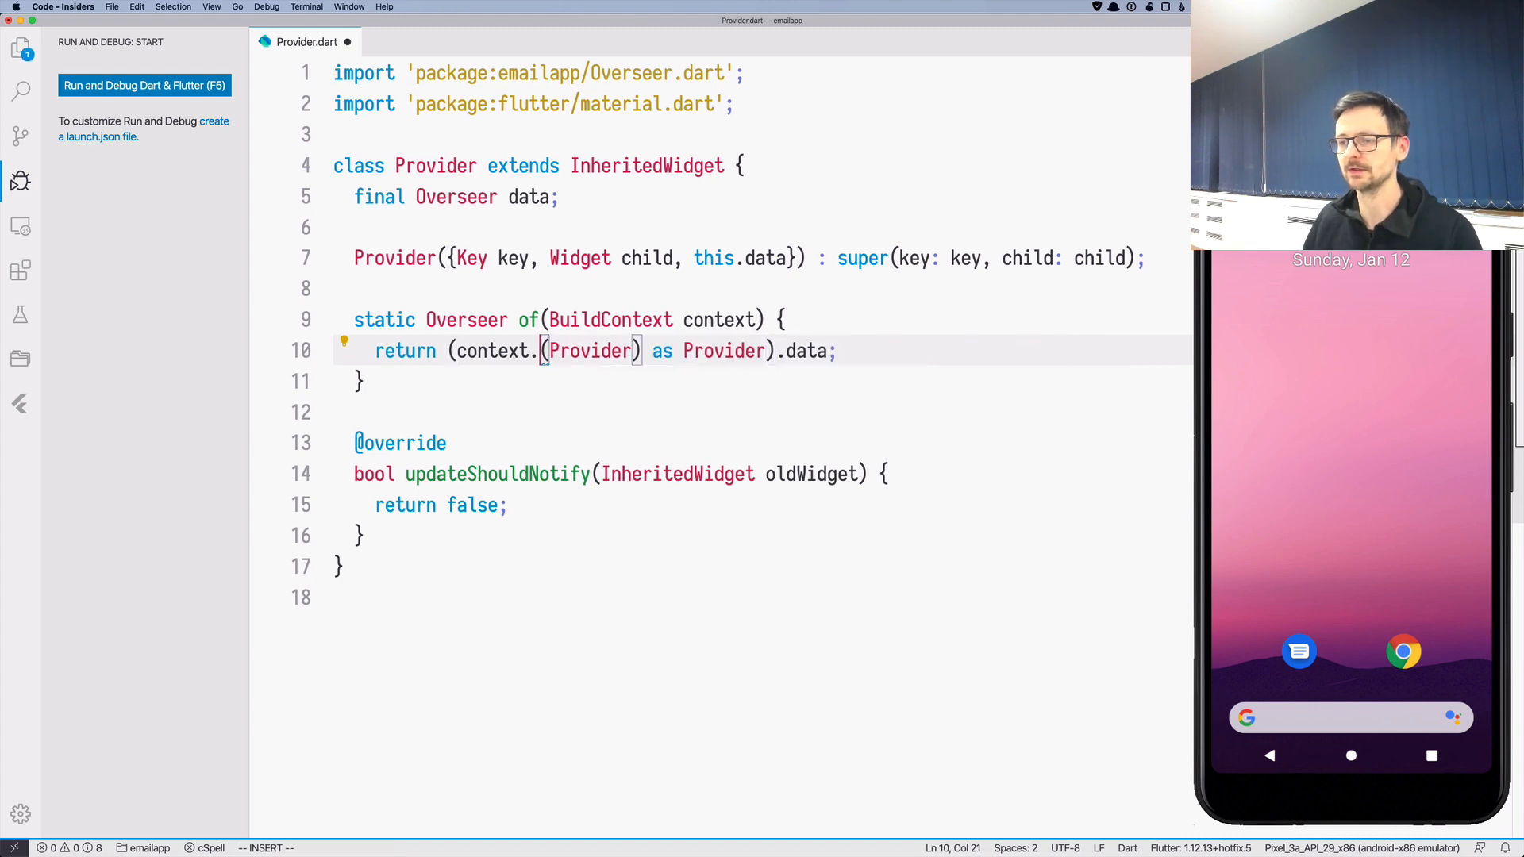
text(dependOnInheritedWidgetOfExactType<)
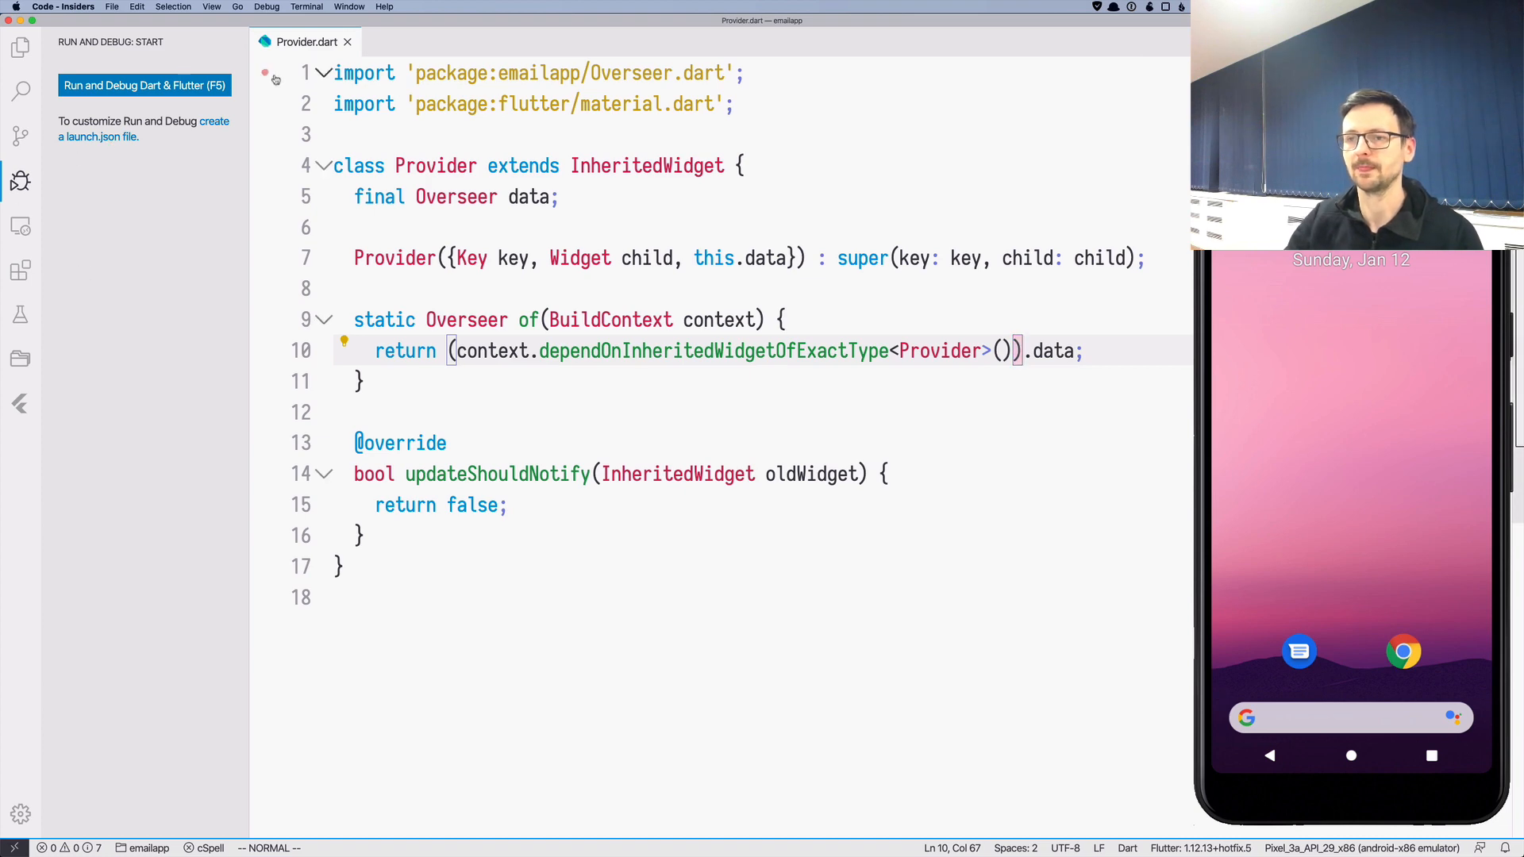
text(mai)
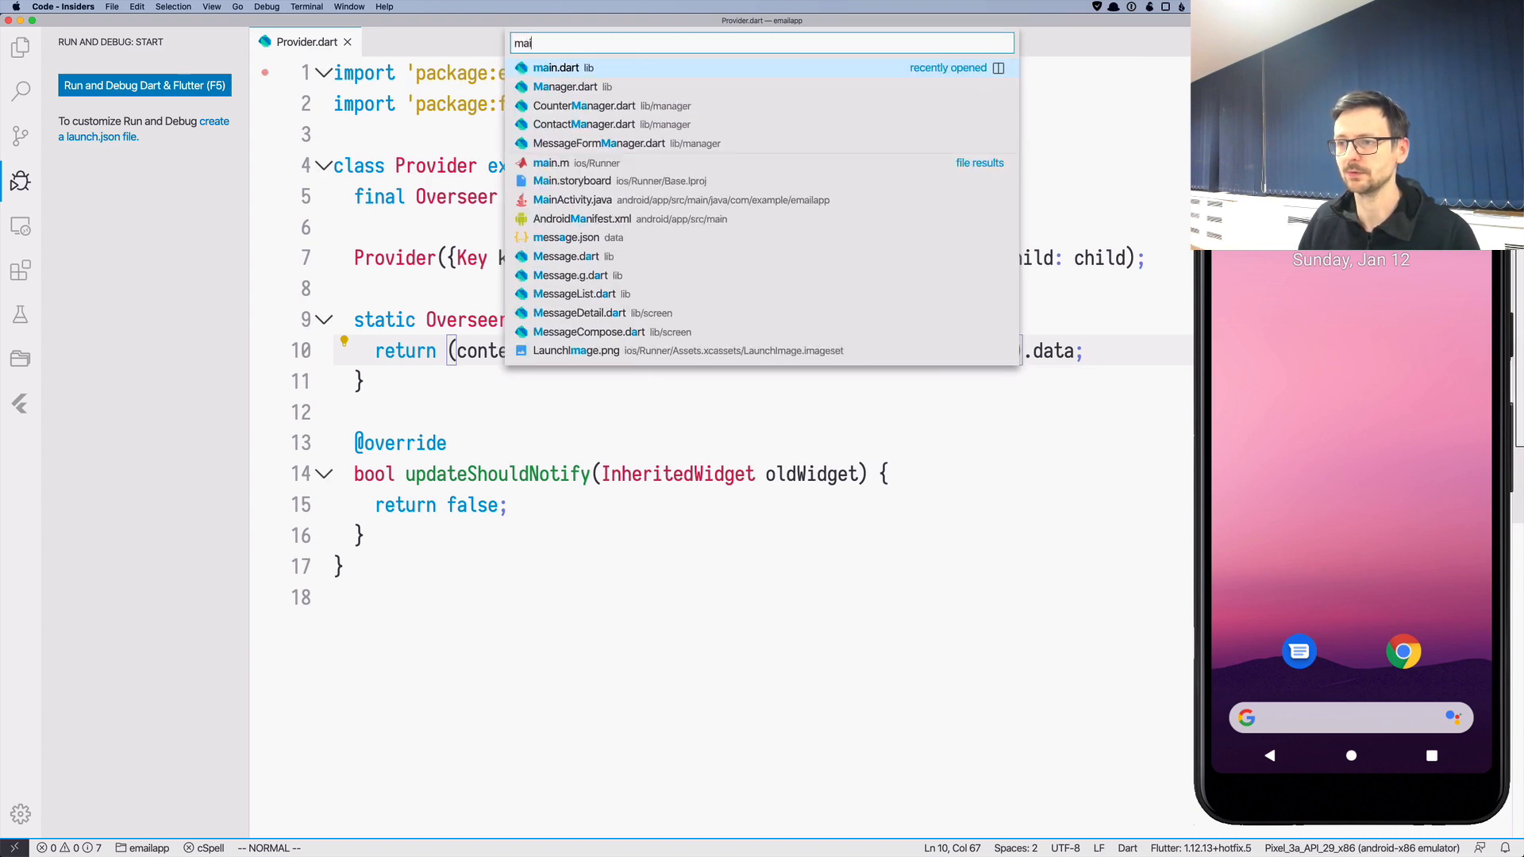
click(556, 66)
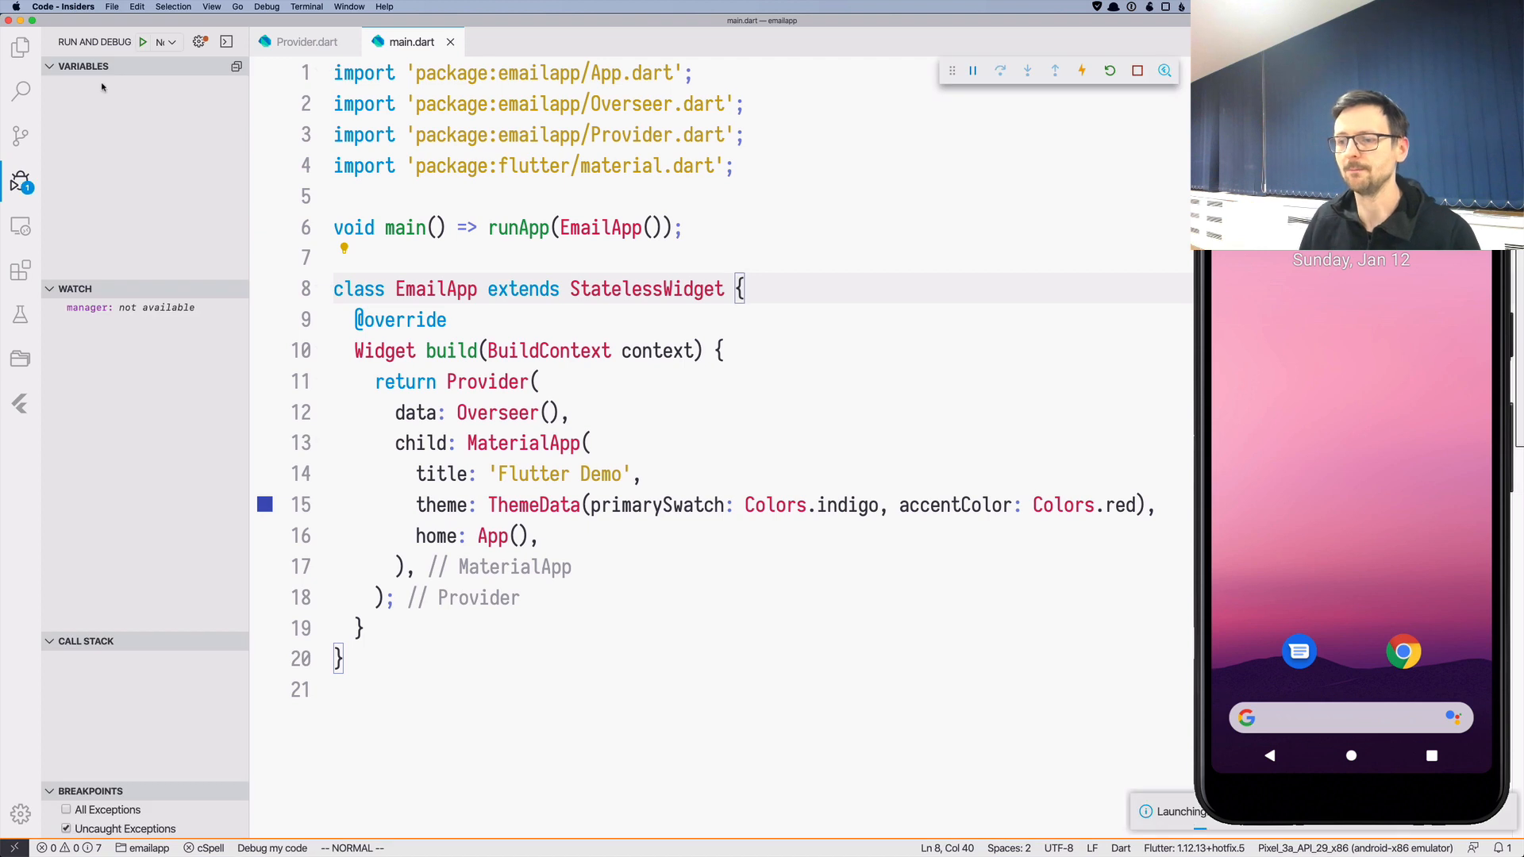